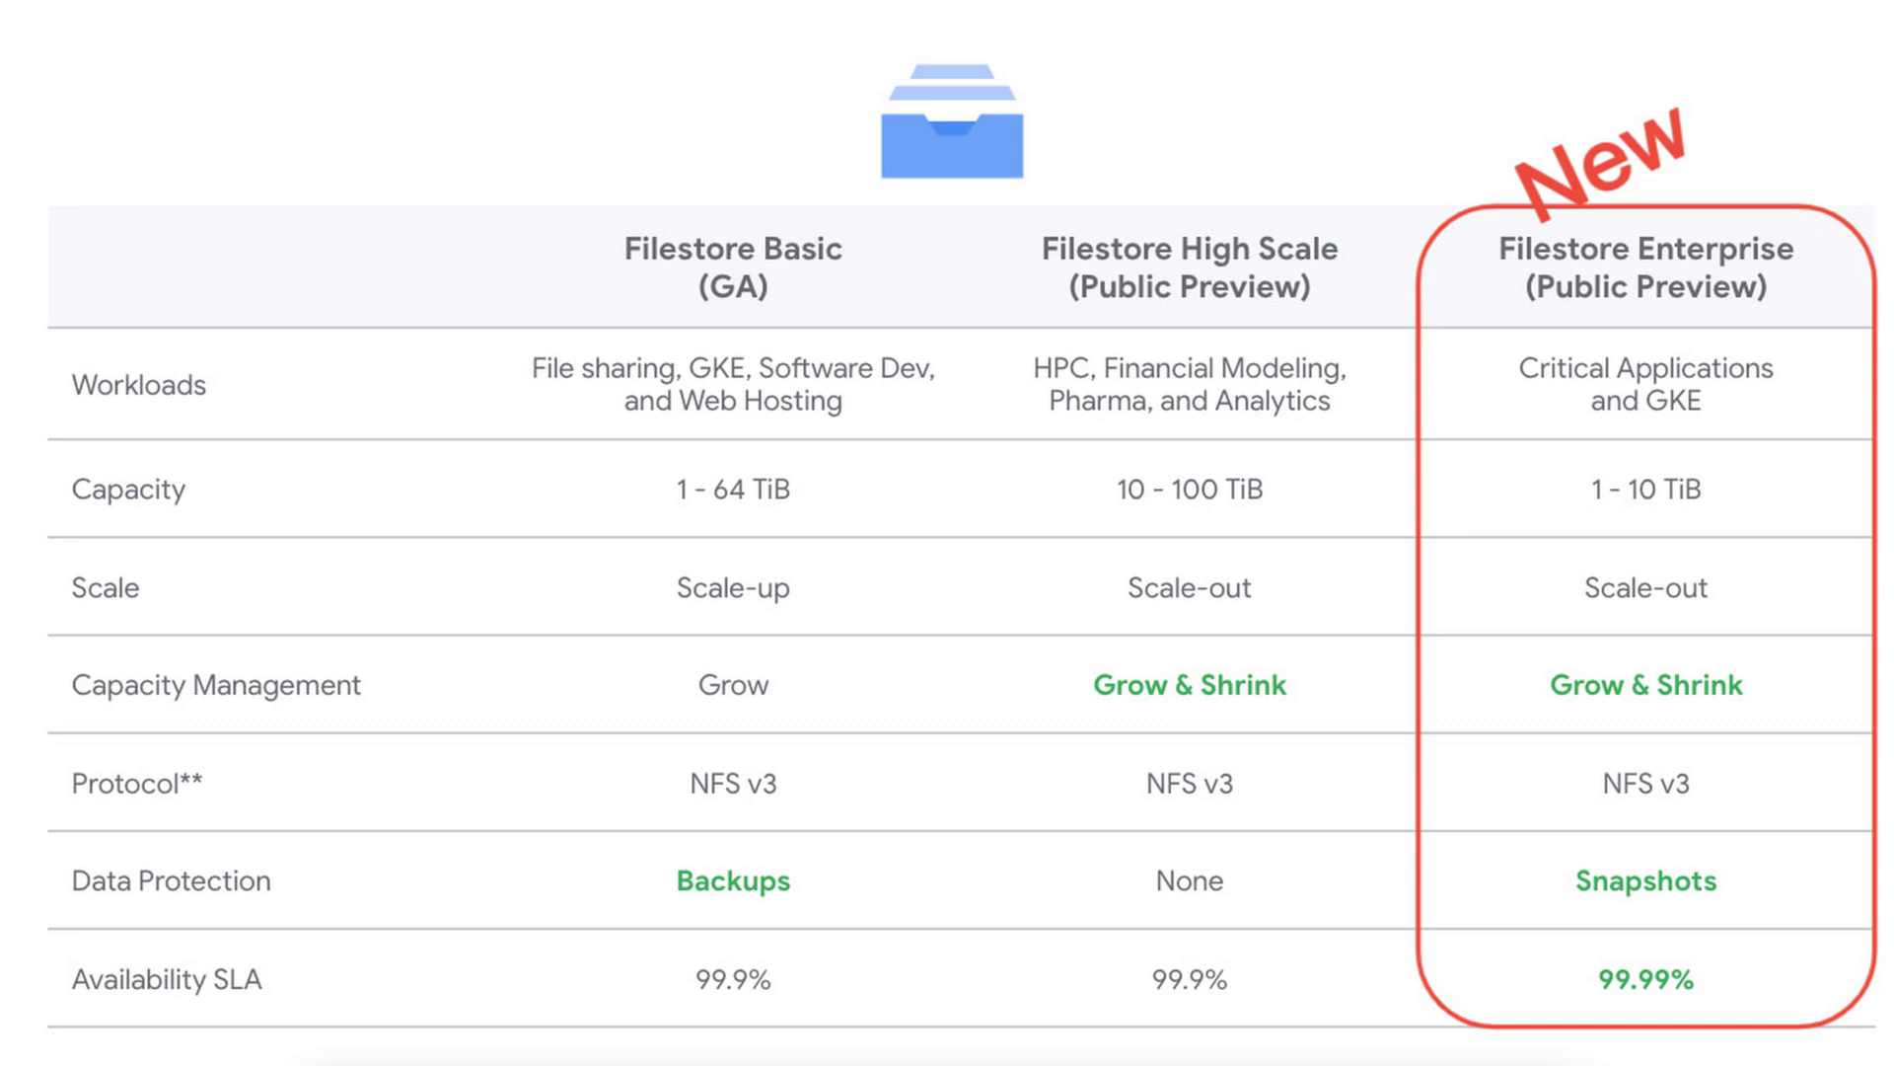
{"action": "scroll", "scroll_direction": "down", "scroll_amount": 3}
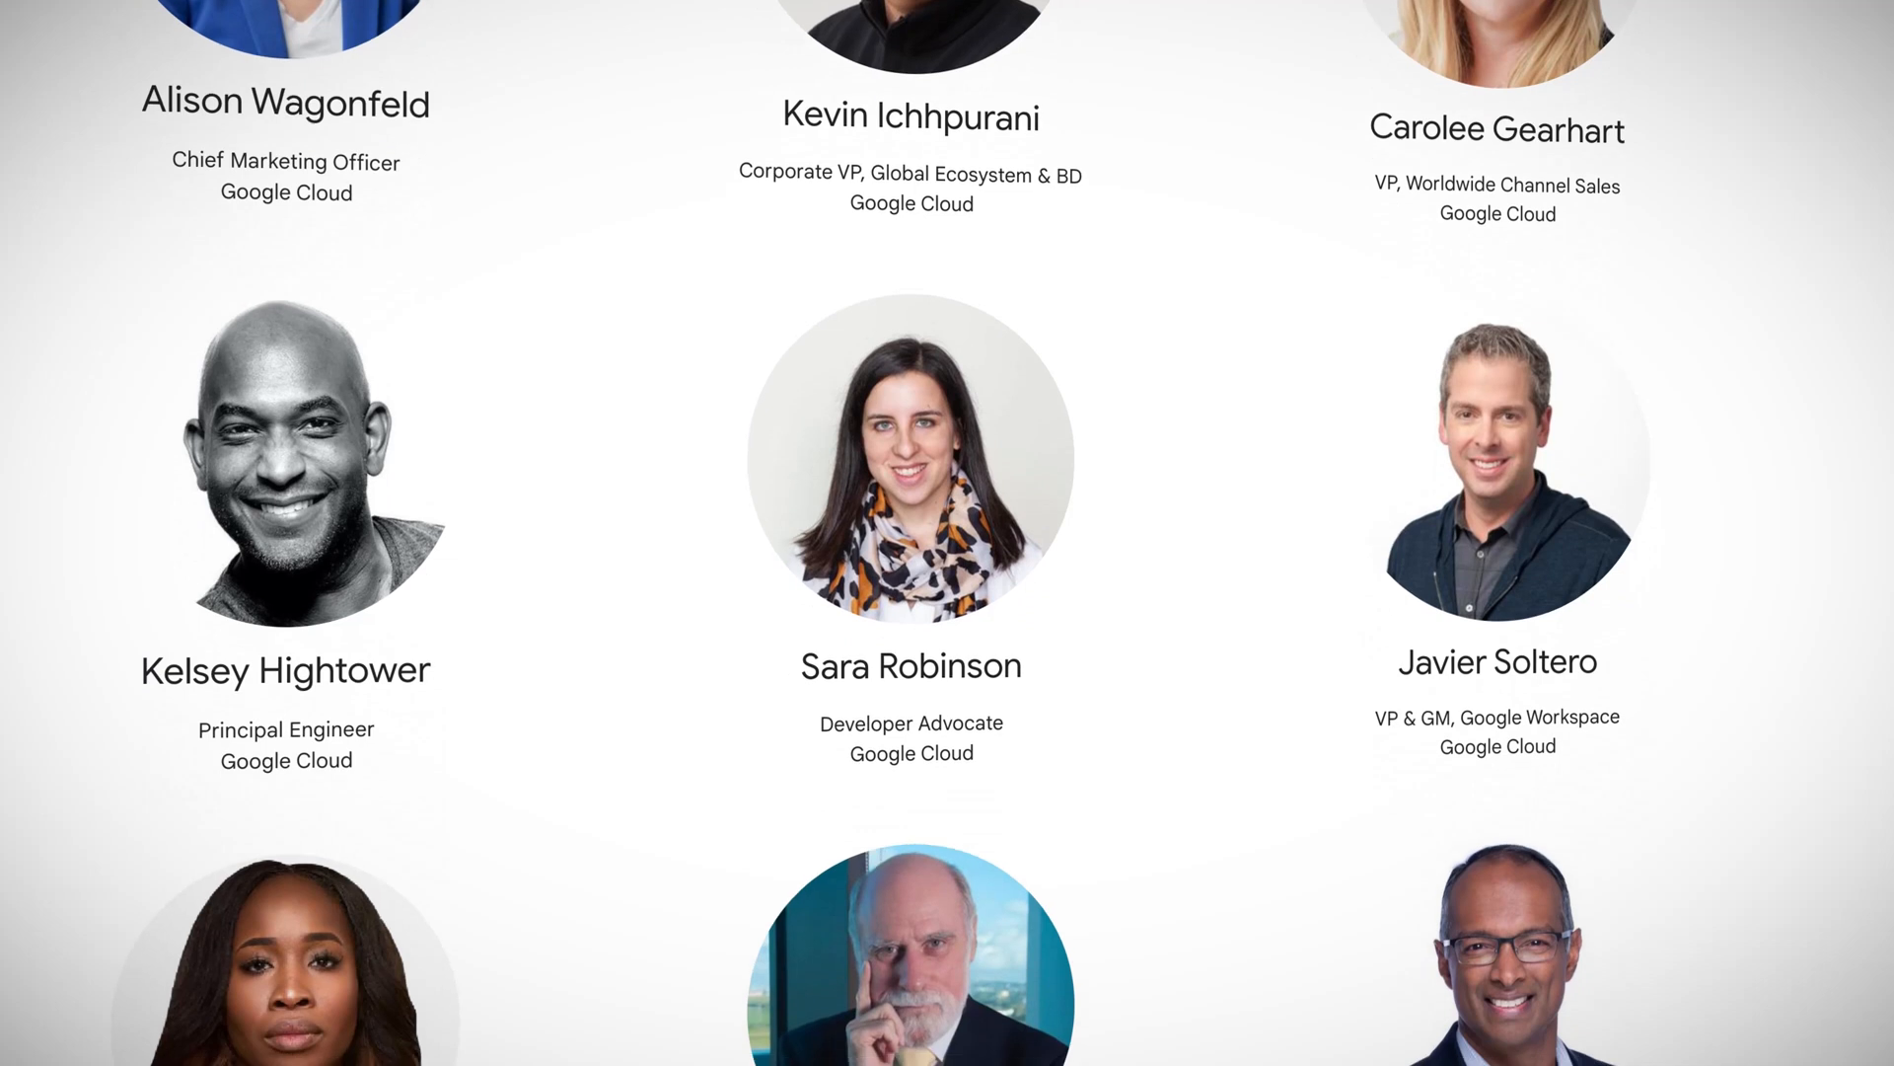
{"action": "scroll", "scroll_direction": "down", "scroll_amount": 3}
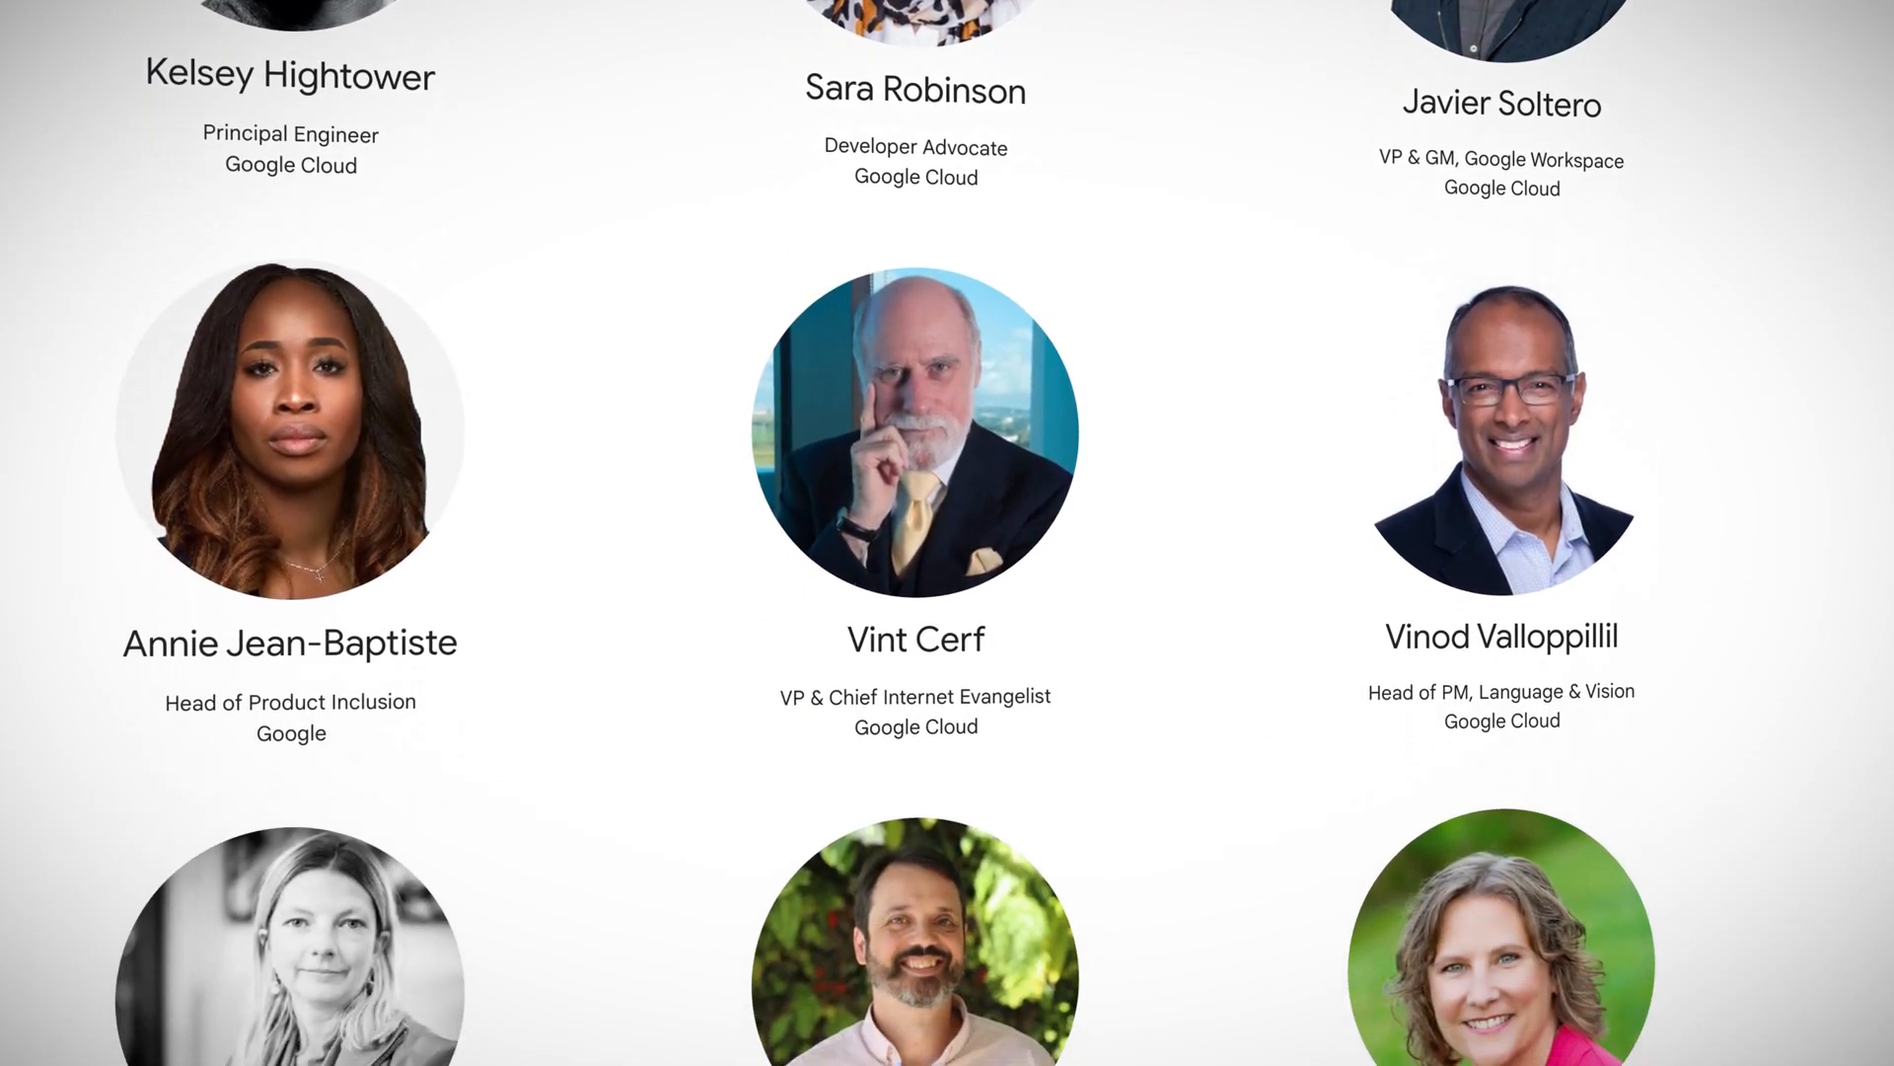
{"action": "scroll", "scroll_direction": "down", "scroll_amount": 3}
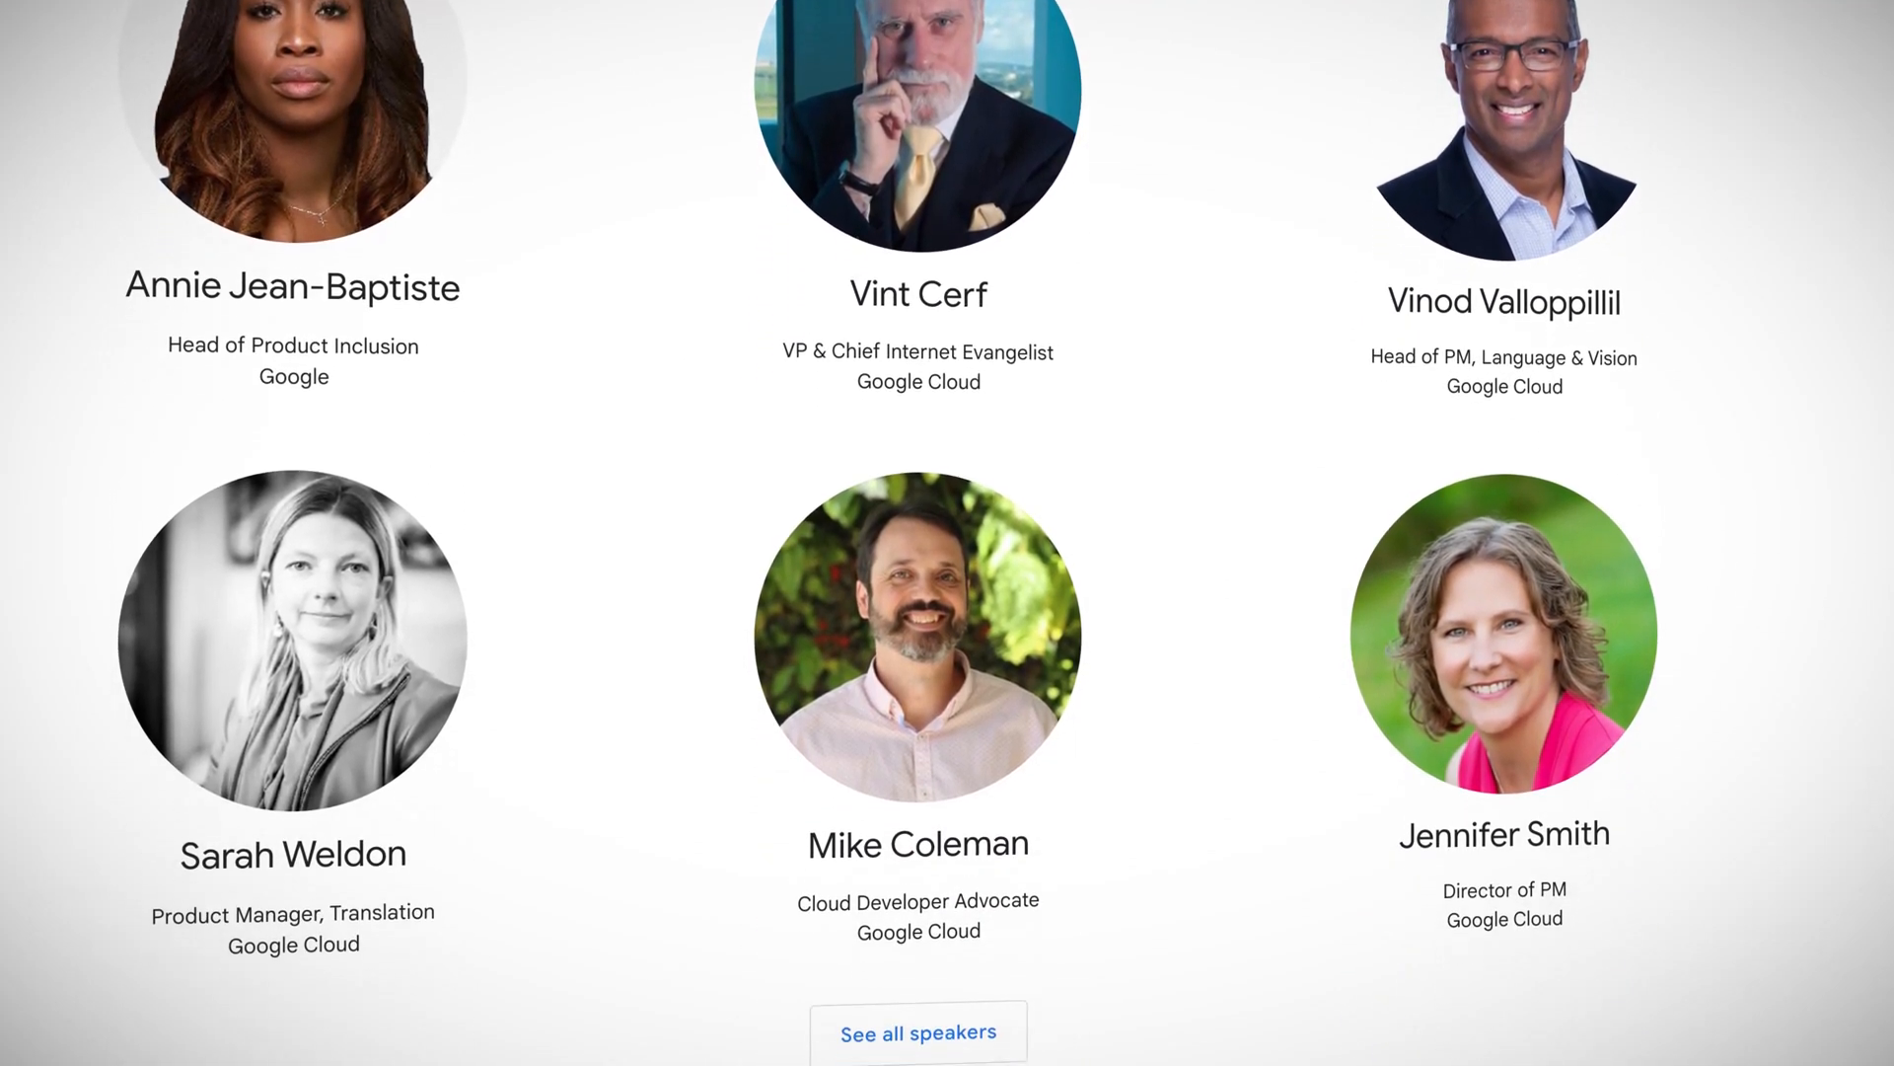